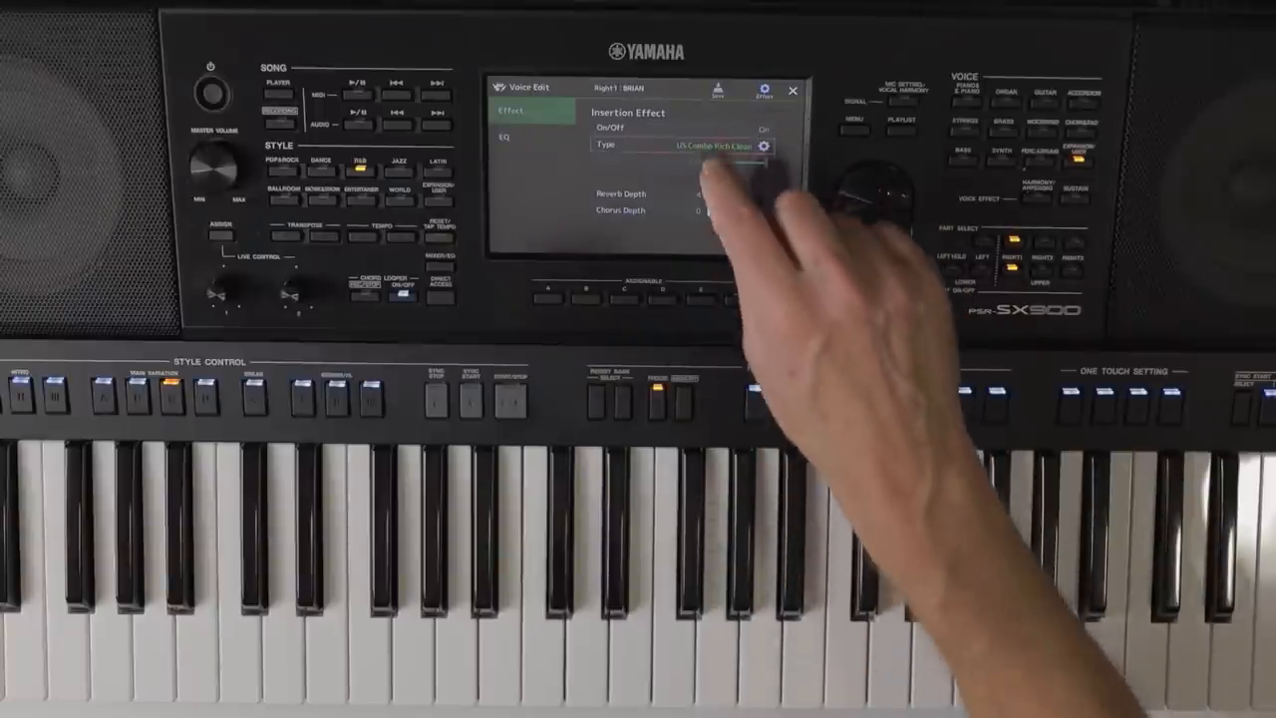
Open the Insertion Effect – Right1 screen showing the US Combo amp controls
{"action": "left_click", "coordinate": [764, 145]}
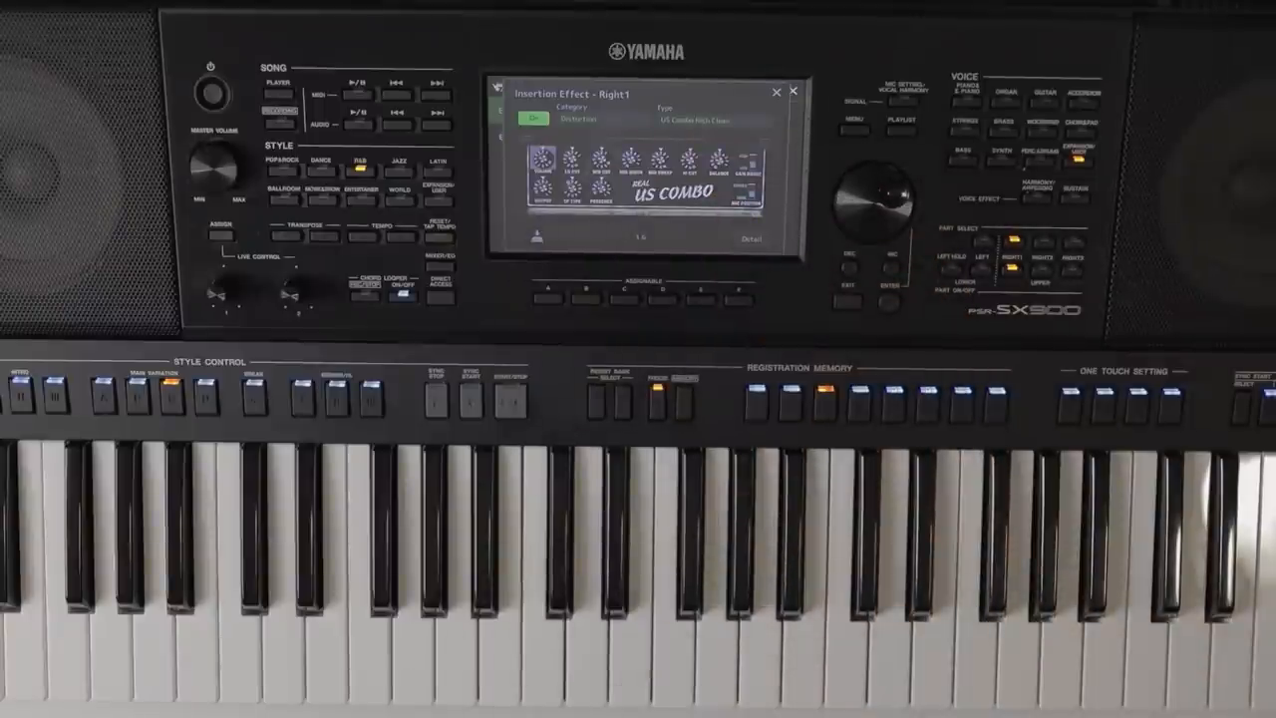